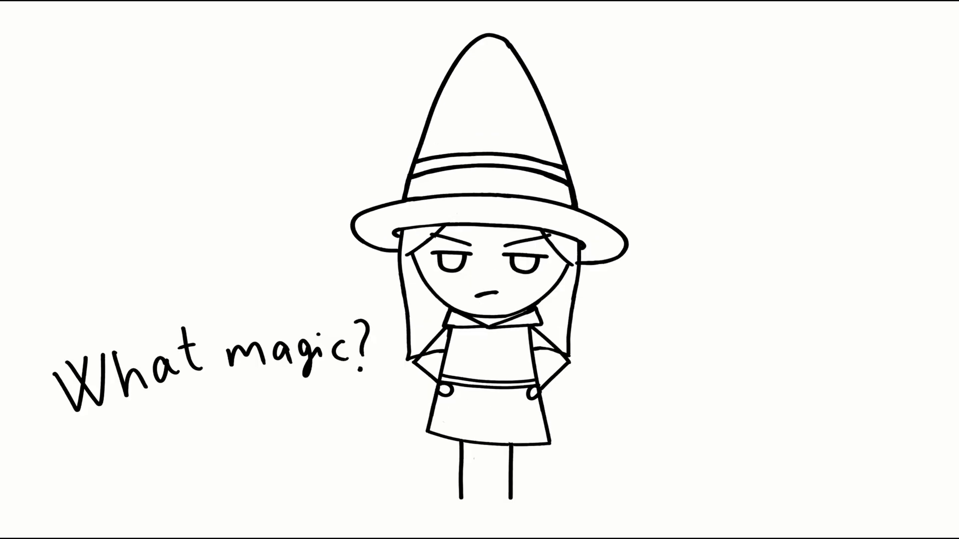
# Type 'Magic isn't real' and 'It's not true', then review player.gd and state.gd.
pyautogui.write("Magic isn't real")
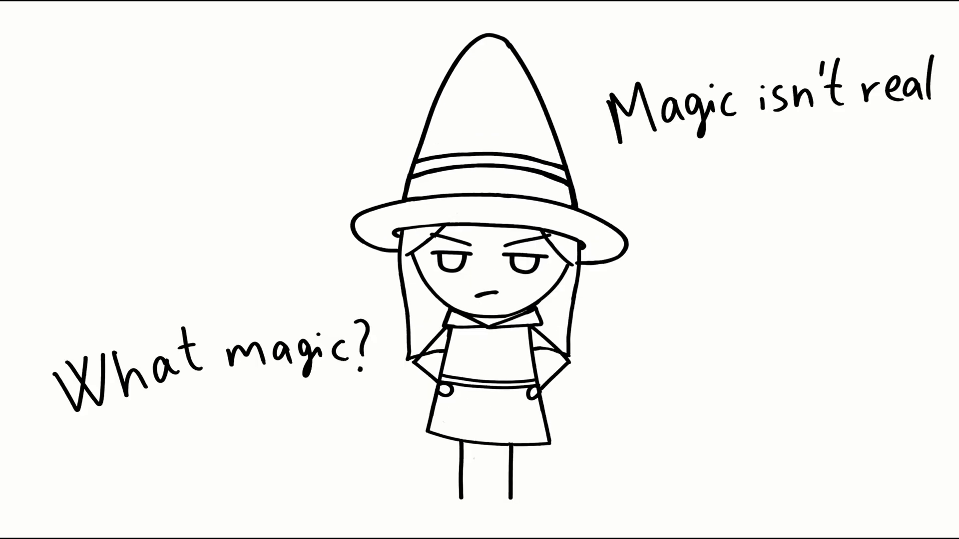
pyautogui.write("It's not true")
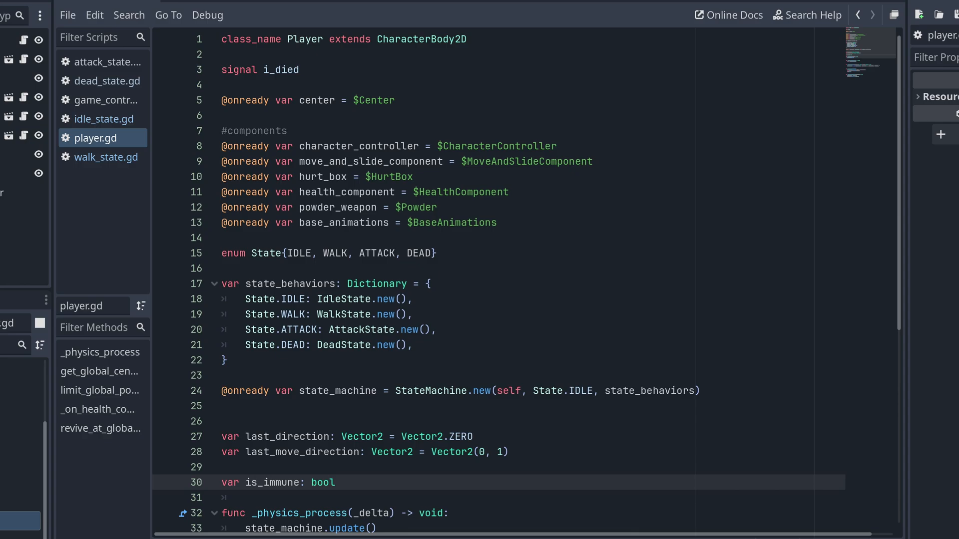
pyautogui.click(93, 155)
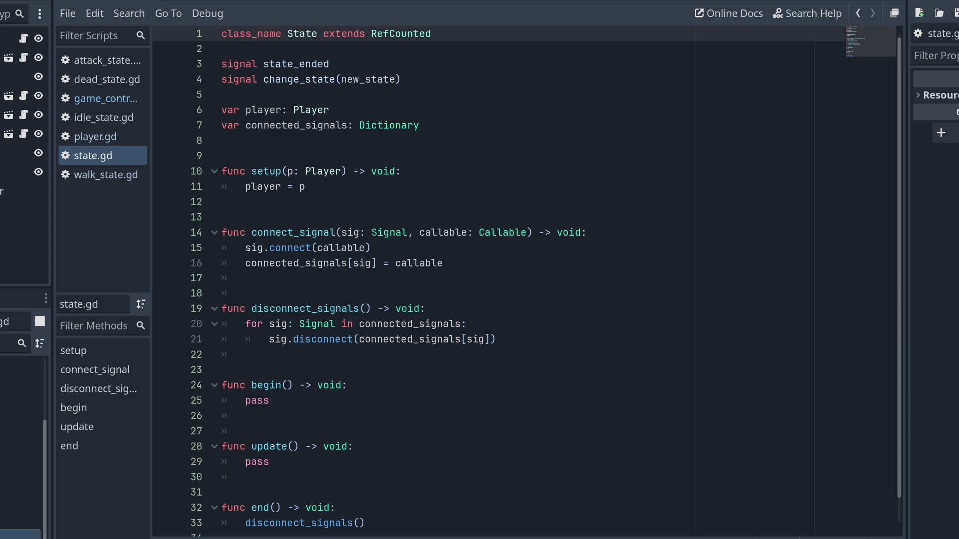
pyautogui.click(109, 175)
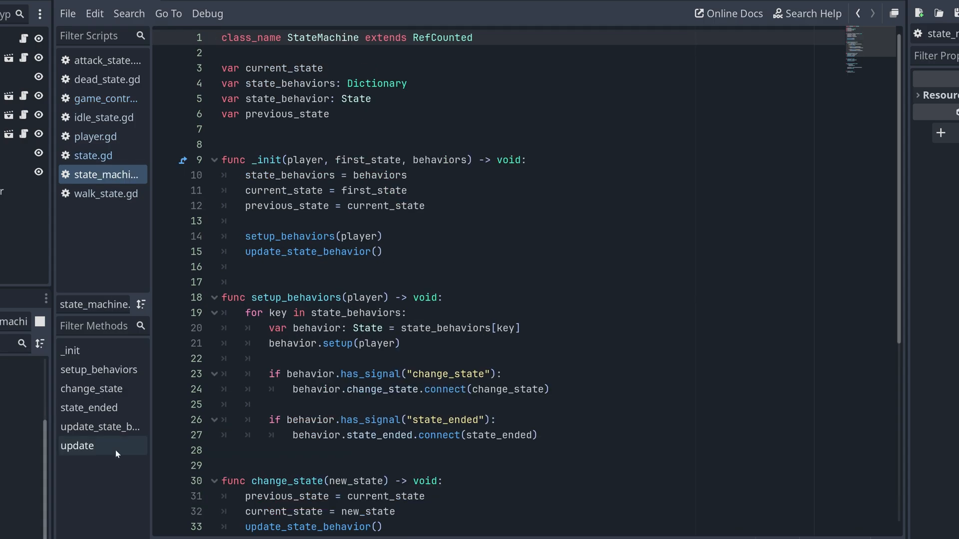
pyautogui.scroll(-3)
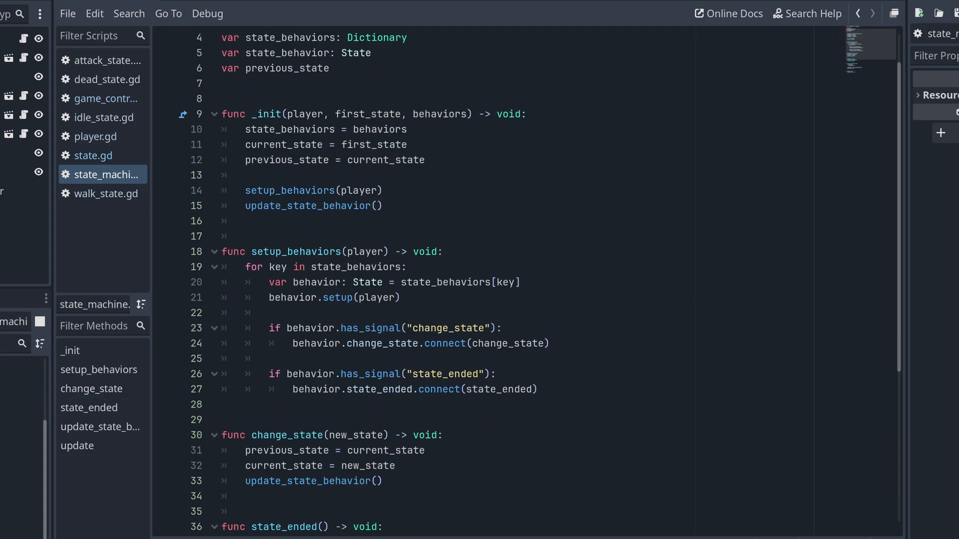
pyautogui.scroll(-3)
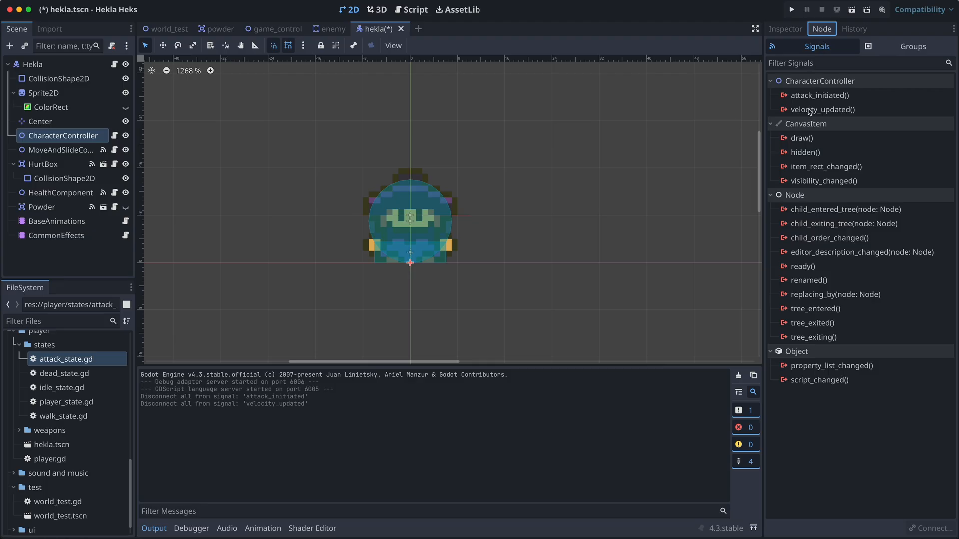
# Connect velocity_updated to MoveAndSlideComponent's update() method.
pyautogui.doubleClick(822, 110)
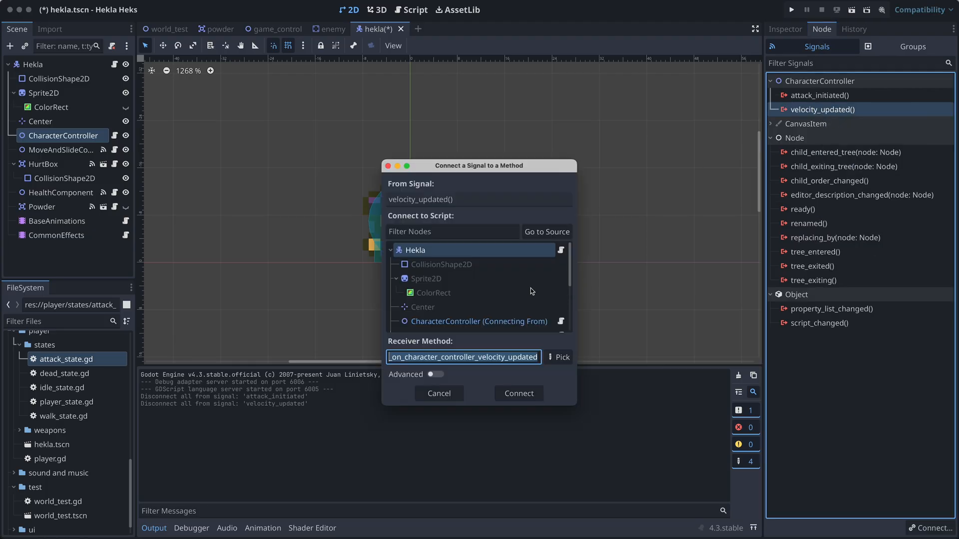
pyautogui.click(454, 296)
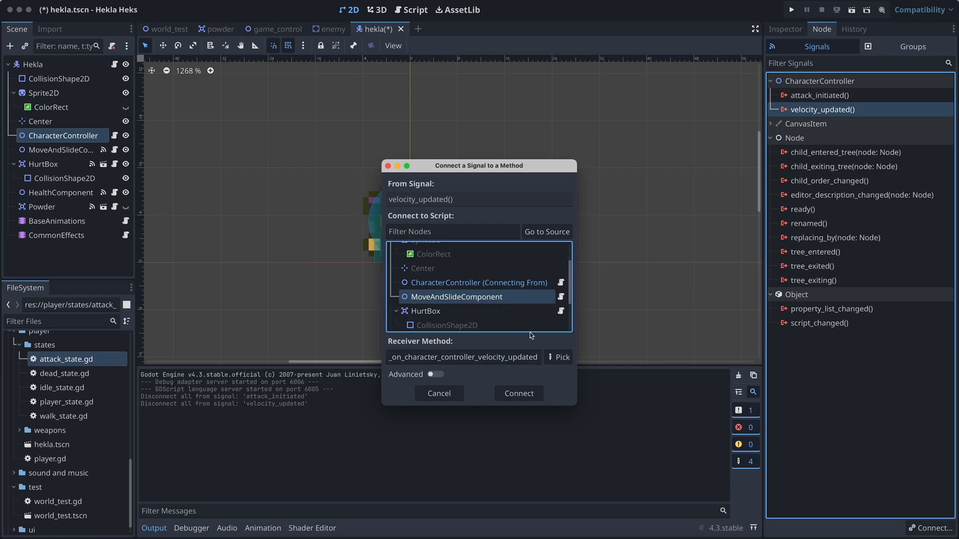
pyautogui.click(556, 357)
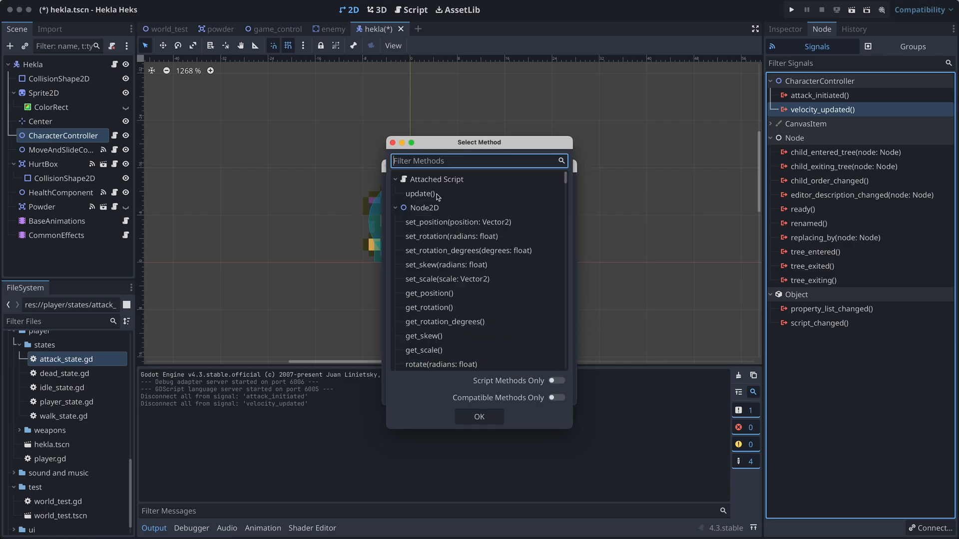
pyautogui.click(418, 193)
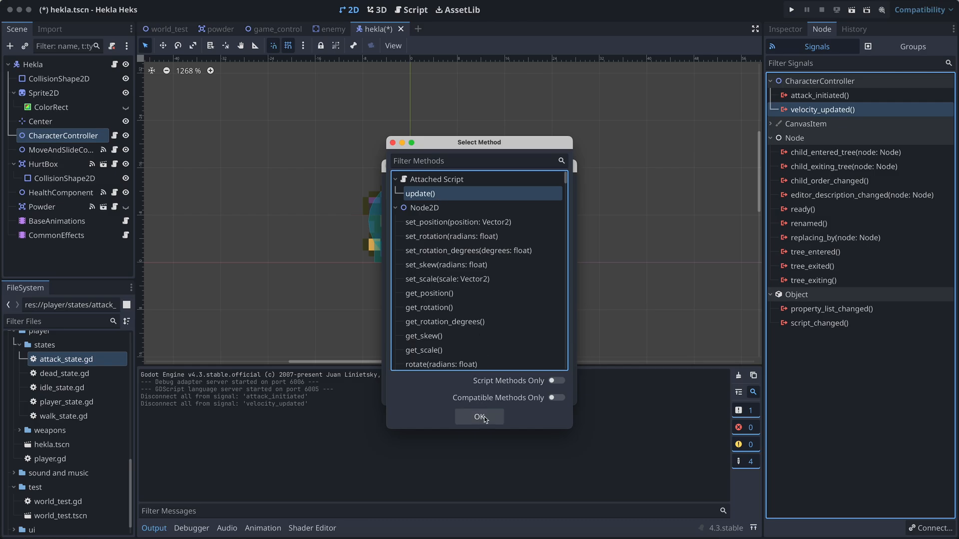
pyautogui.click(479, 417)
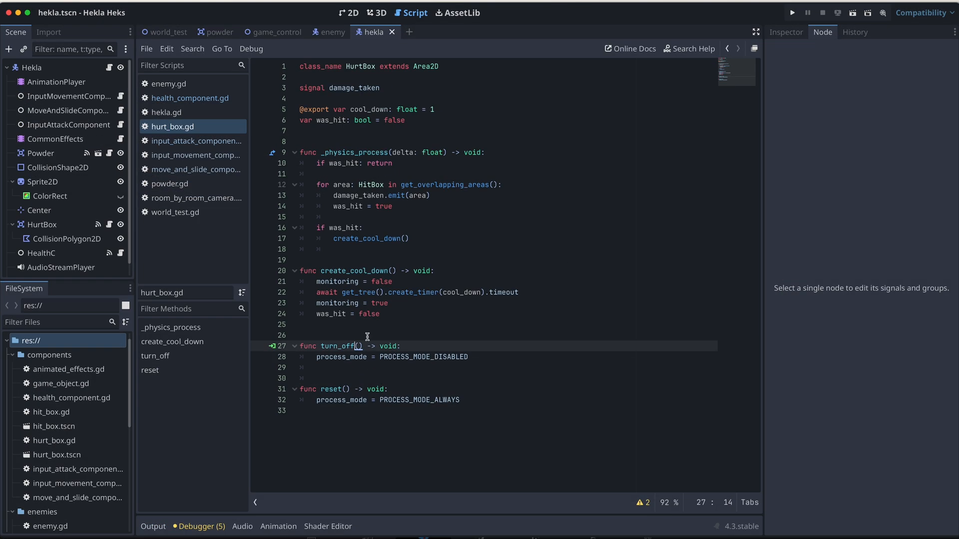
pyautogui.moveTo(364, 313)
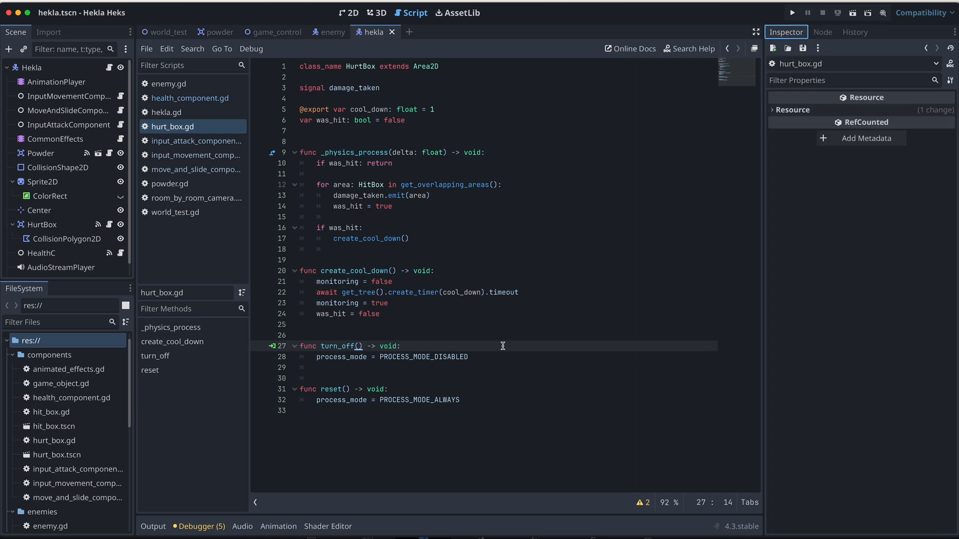
pyautogui.moveTo(278, 299)
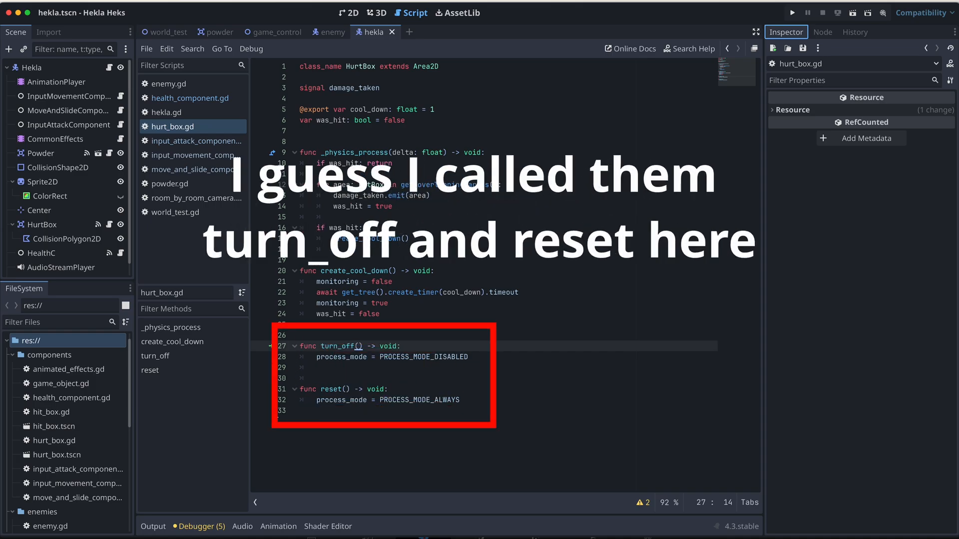
pyautogui.moveTo(267, 351)
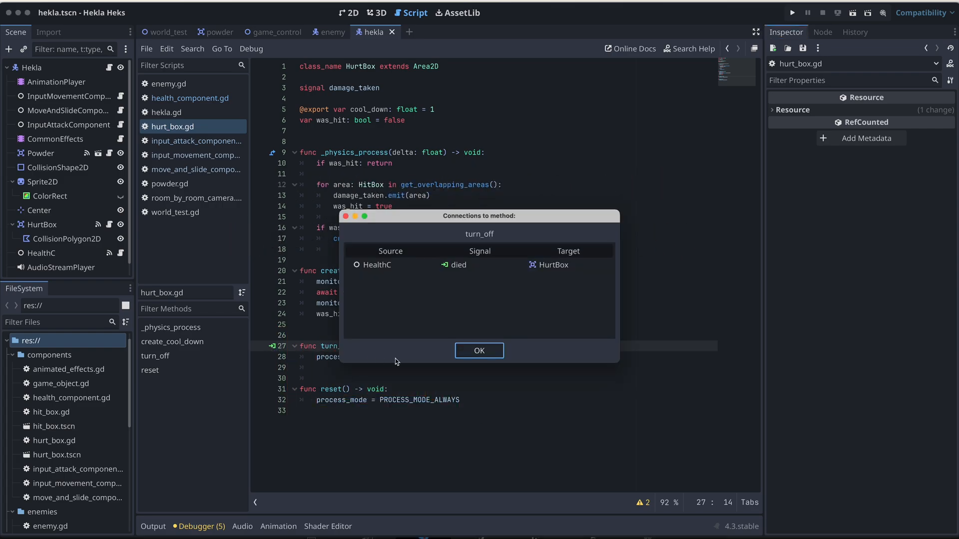
# Open the HurtBox script and check turn_off's connection to HealthC's died signal.
pyautogui.click(479, 351)
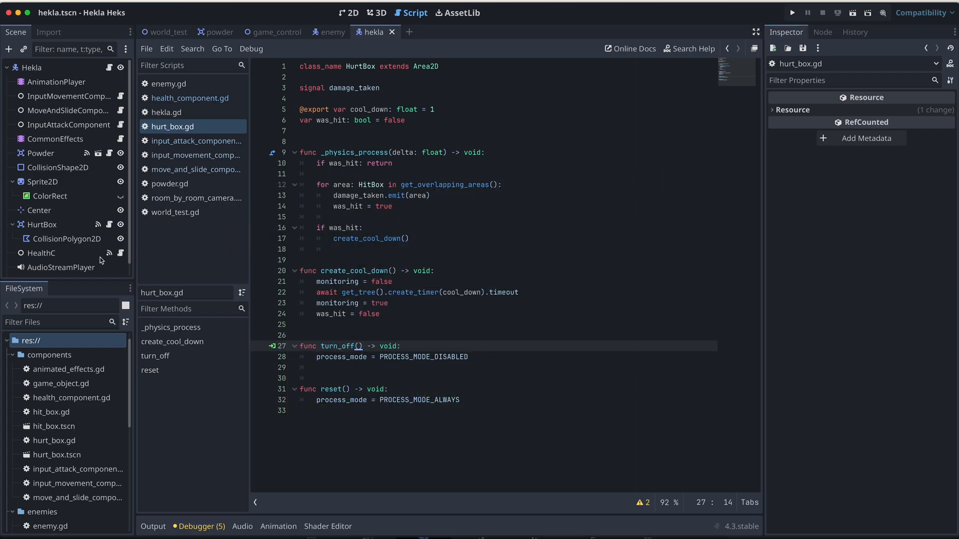
pyautogui.click(191, 98)
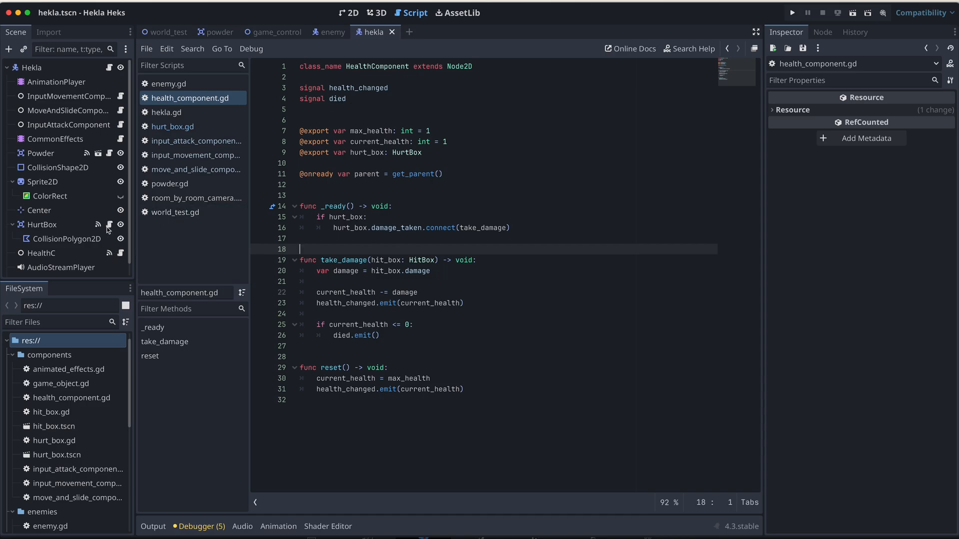
pyautogui.click(174, 126)
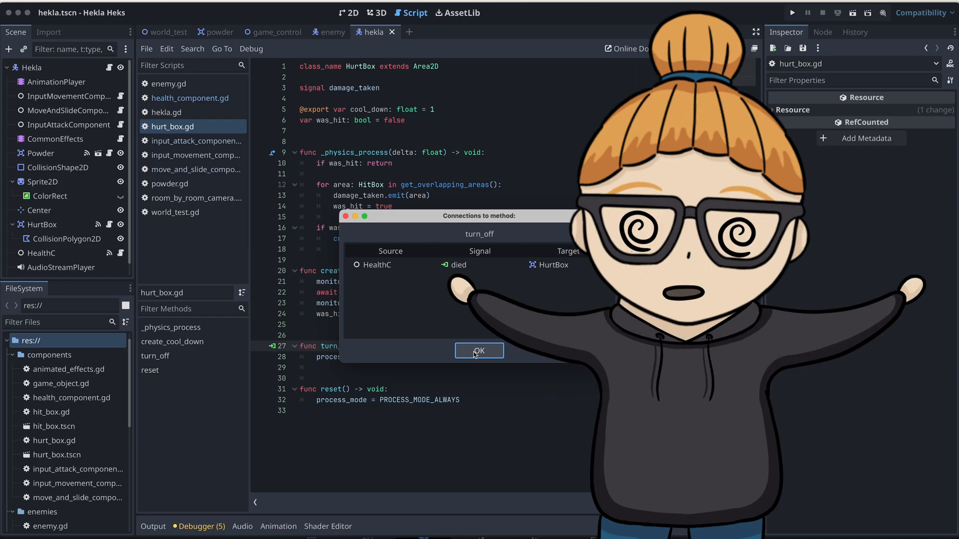
pyautogui.click(479, 351)
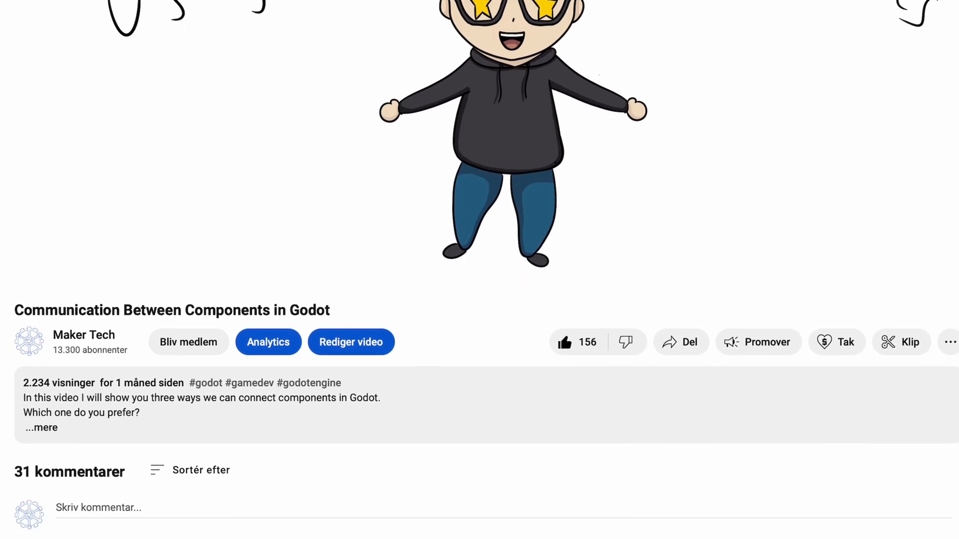
# Scroll down through the video's viewer comments.
pyautogui.scroll(-3)
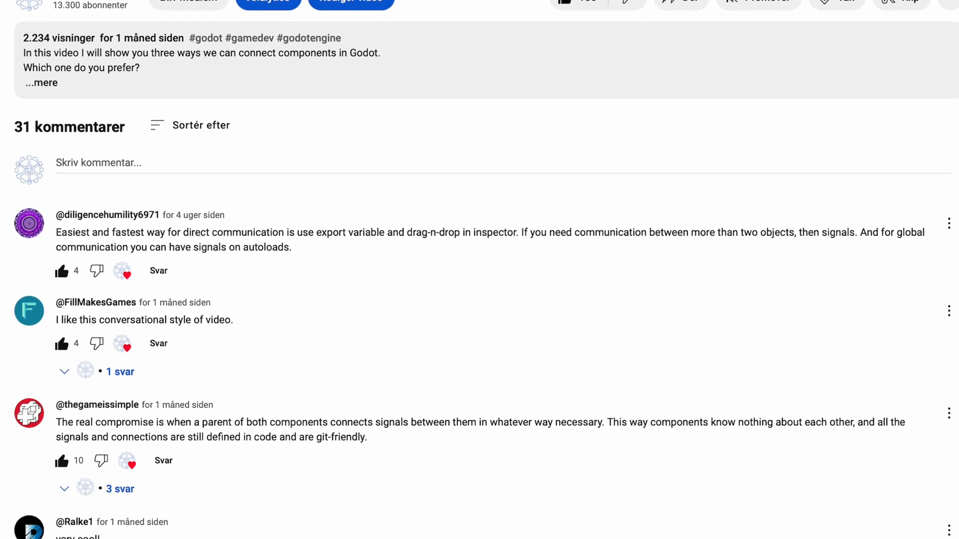
pyautogui.scroll(-3)
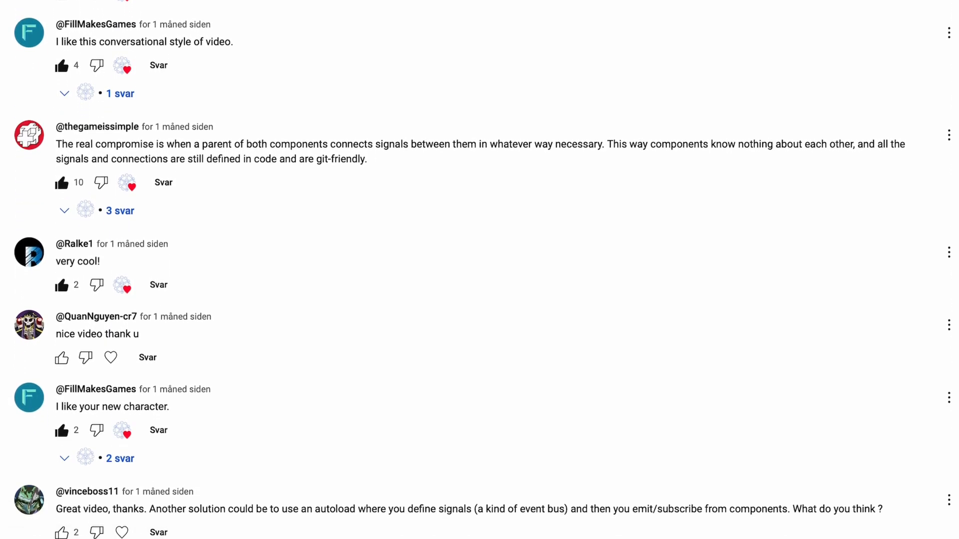
pyautogui.scroll(-3)
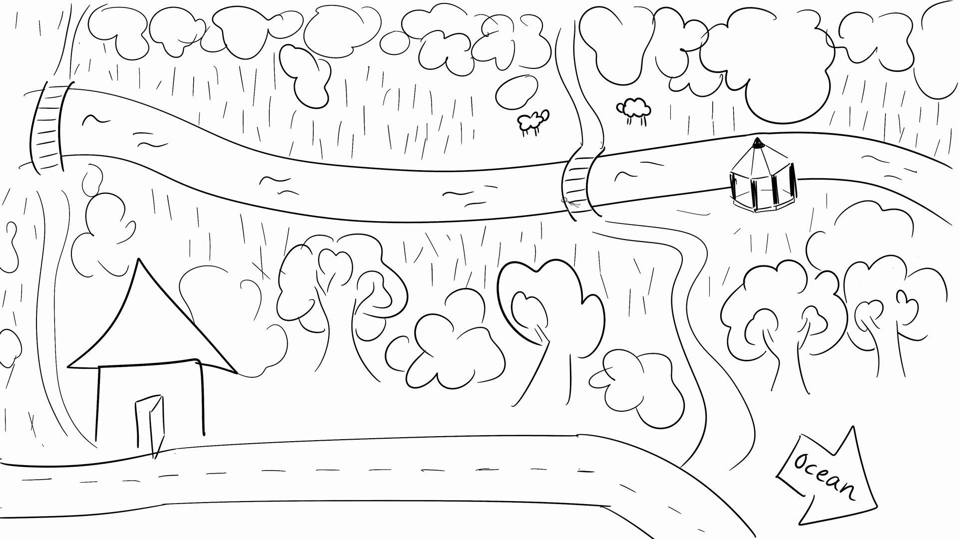
pyautogui.moveTo(300, 11); pyautogui.dragTo(556, 13)
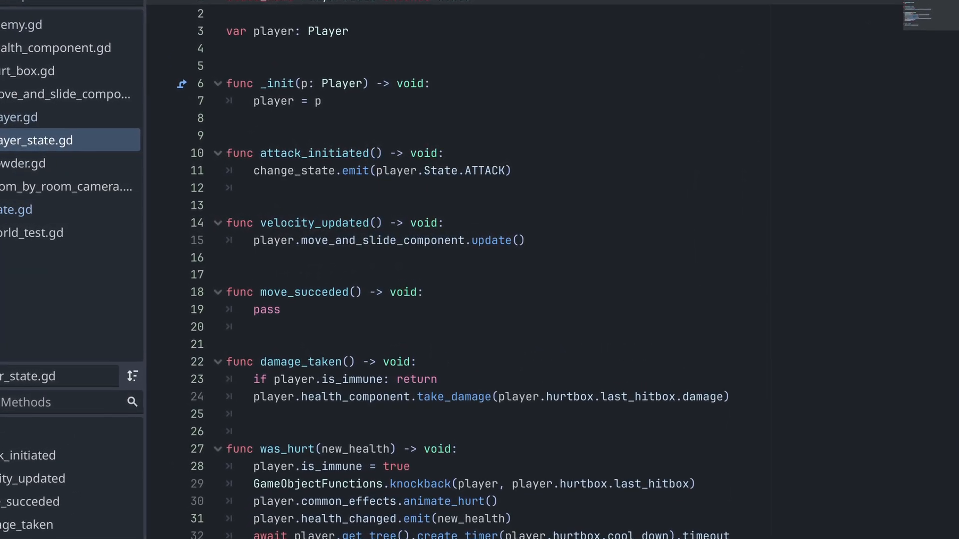
# Scroll through player_state.gd's event handler functions.
pyautogui.scroll(-3)
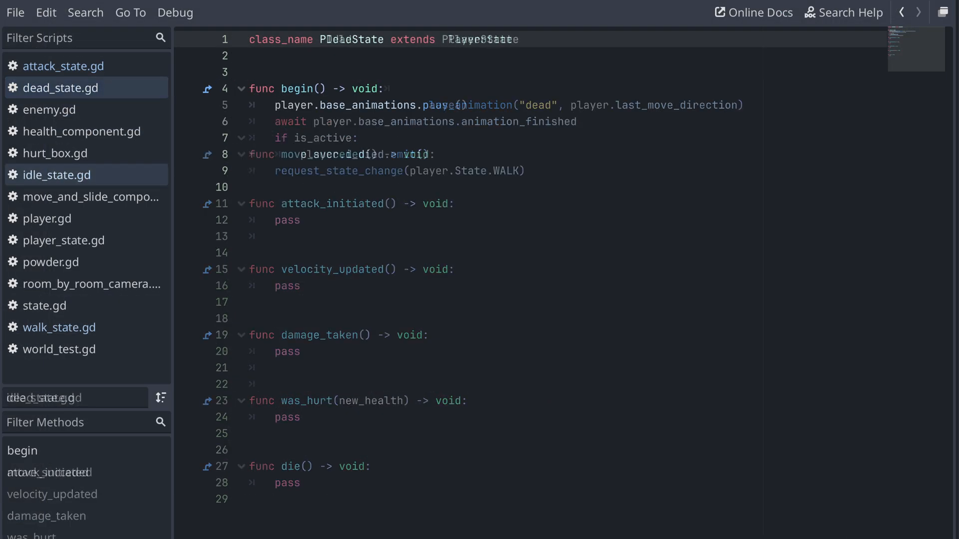
# Open attack_state.gd to view PAttackState's begin function.
pyautogui.click(66, 66)
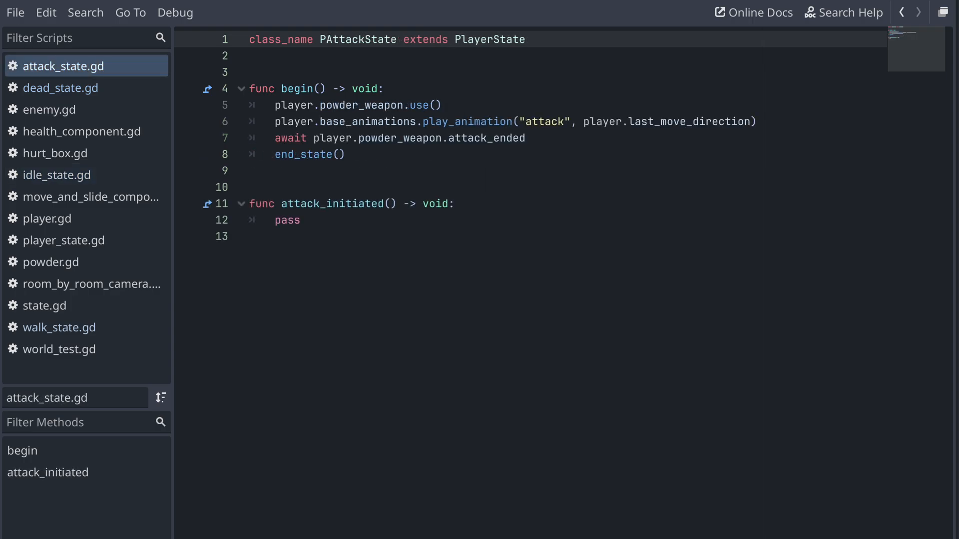
pyautogui.click(60, 328)
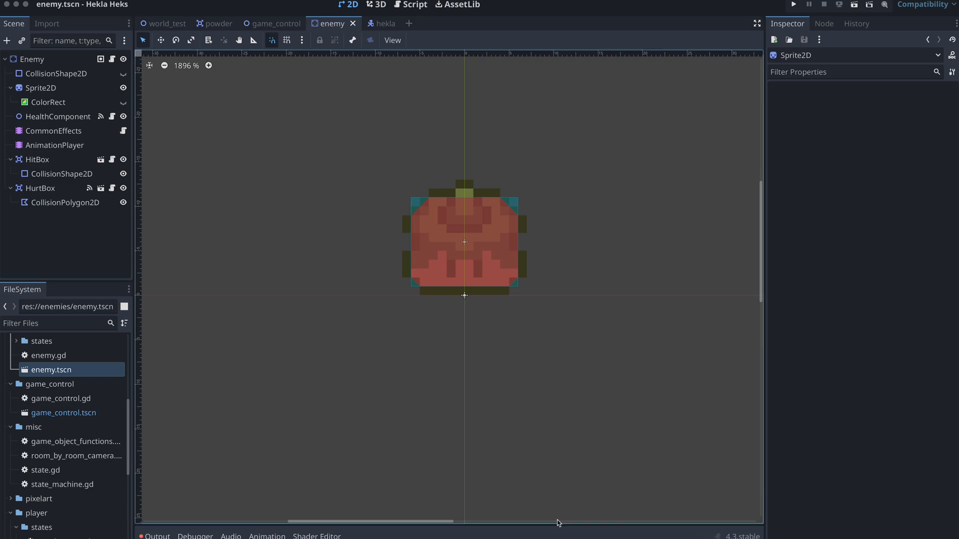
pyautogui.moveTo(144, 258)
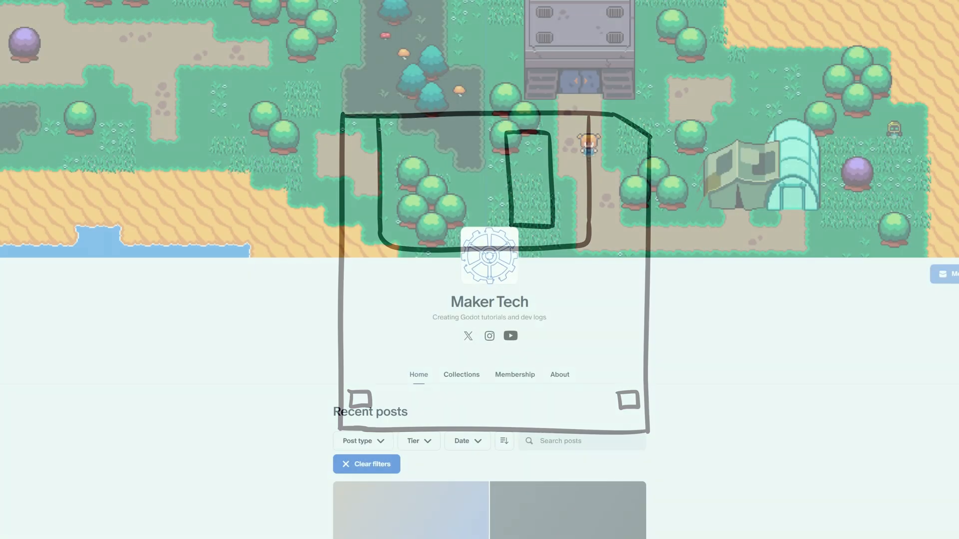
# Scroll the Maker Tech feed down to the 'Reusable Components | ARPG s02e05' post.
pyautogui.scroll(-3)
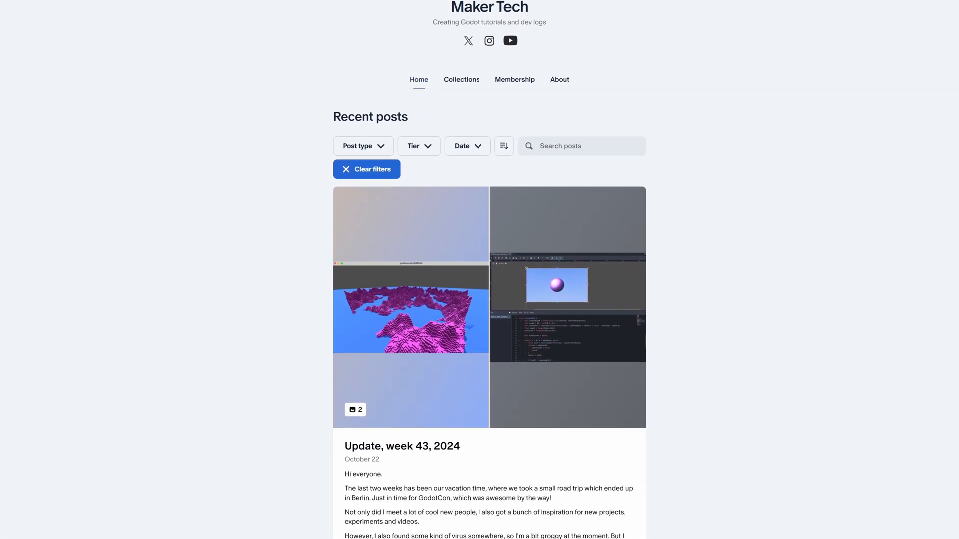
pyautogui.scroll(-3)
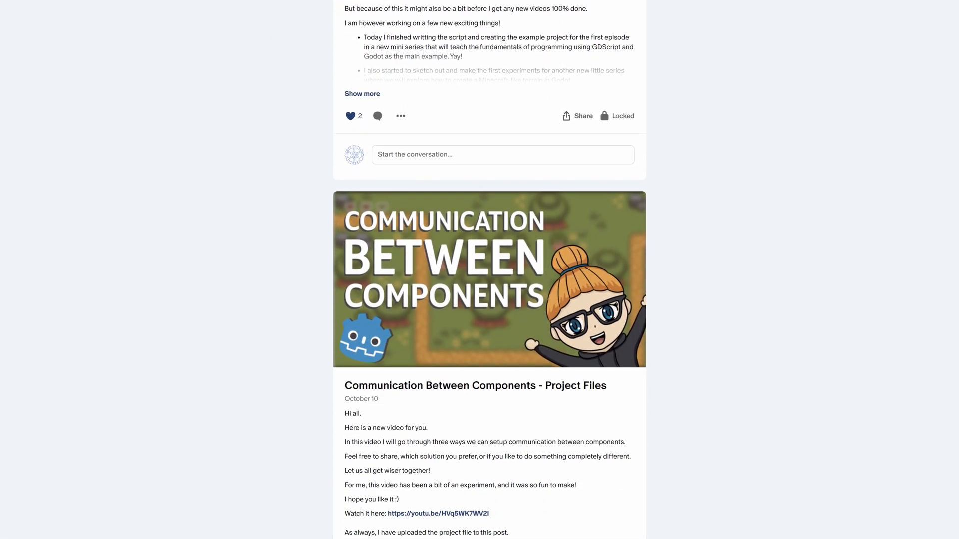
pyautogui.scroll(-3)
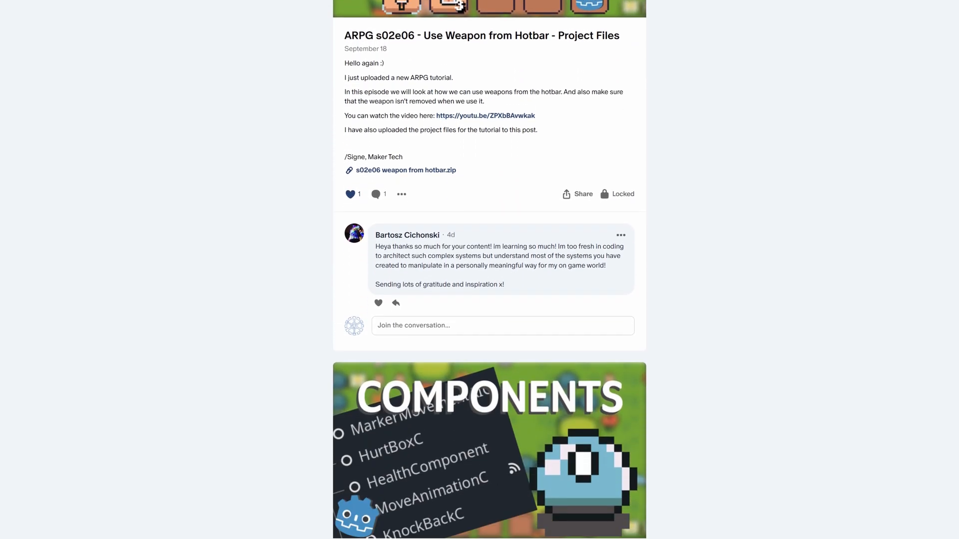
pyautogui.scroll(-3)
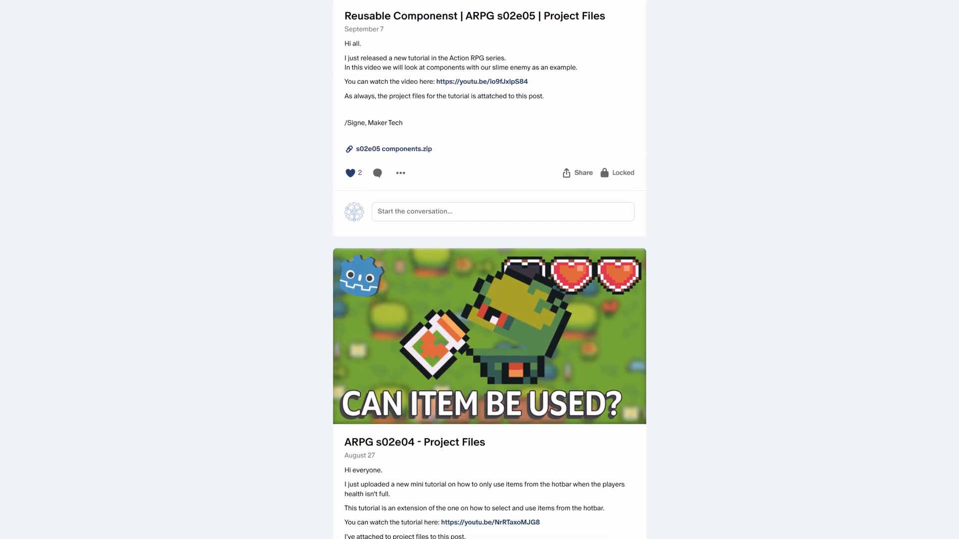